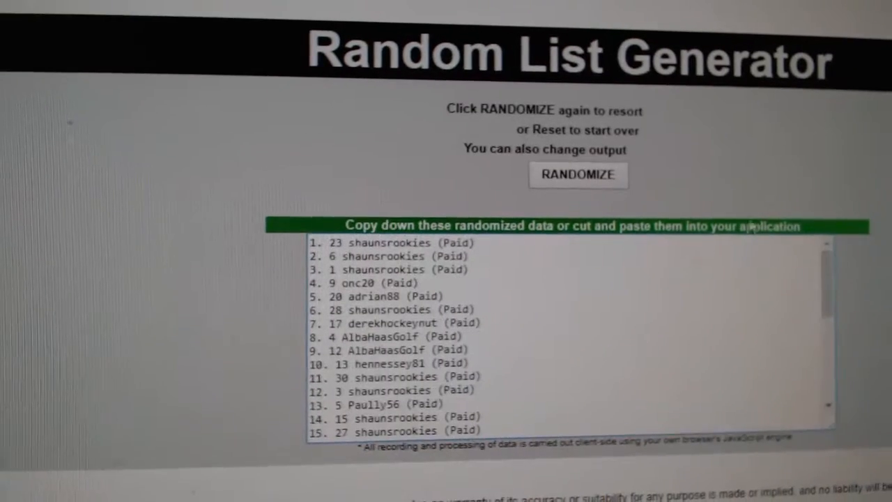
Paste the randomized entries into column A beside the numbered NHL teams in column B.
click(577, 175)
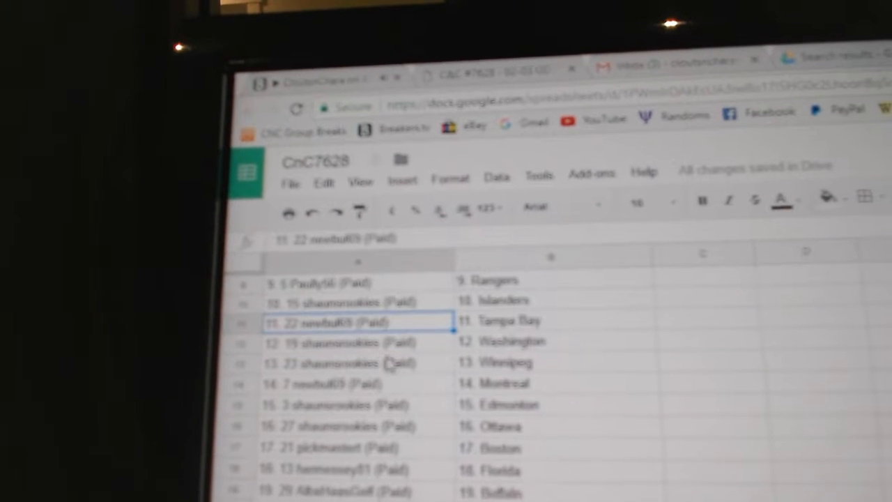
click(355, 343)
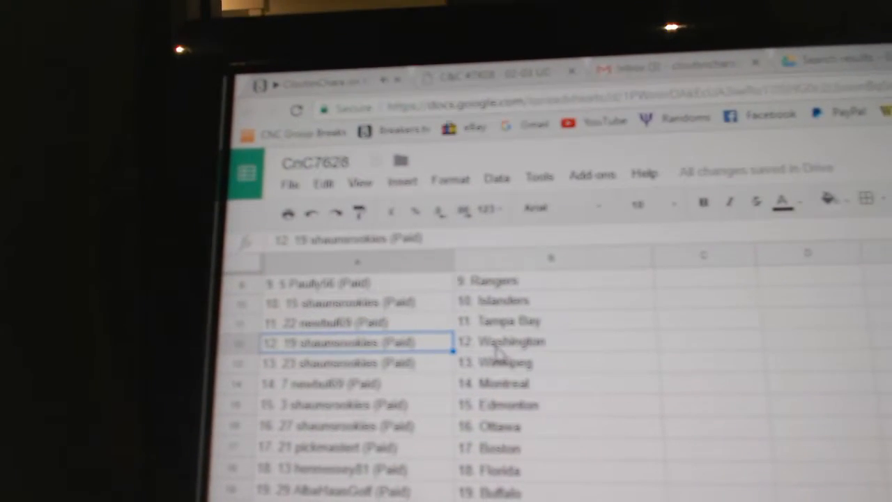